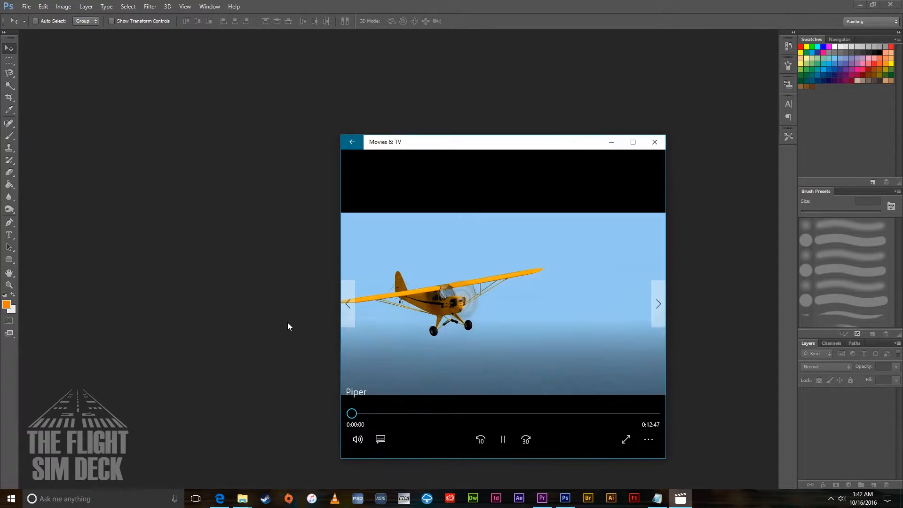
- Start playback of the 12-minute Piper aircraft video
click(503, 439)
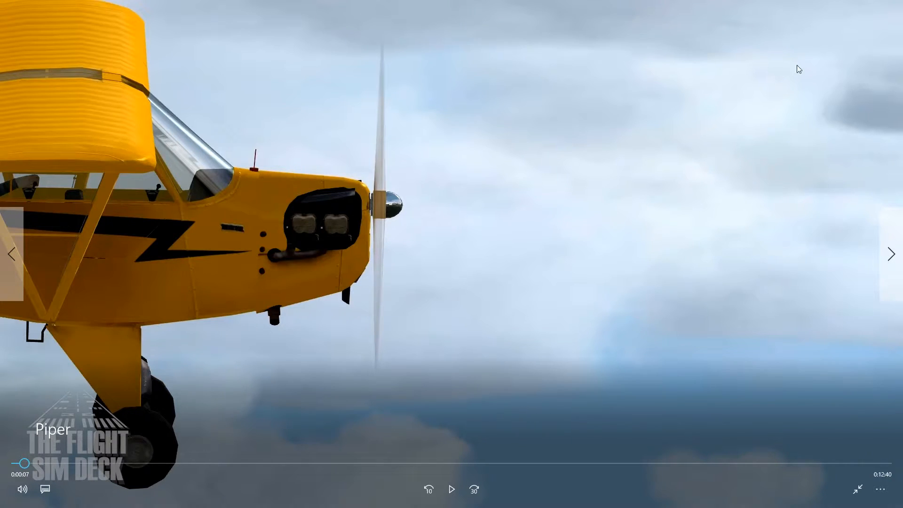
mouse_move(485, 452)
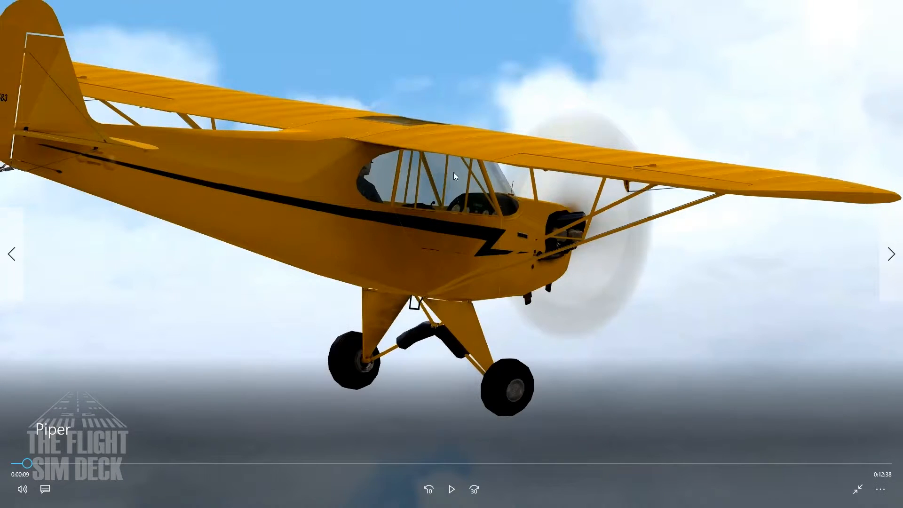
mouse_move(221, 243)
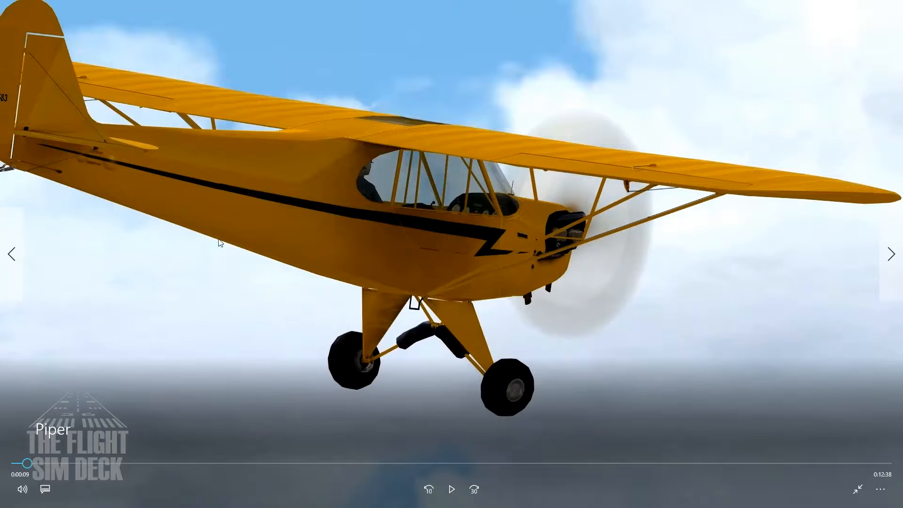
mouse_move(499, 256)
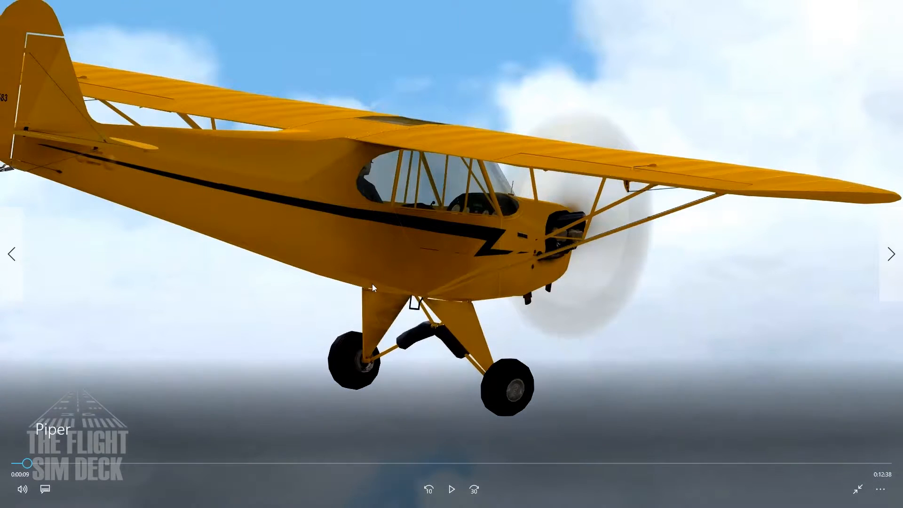
mouse_move(38, 403)
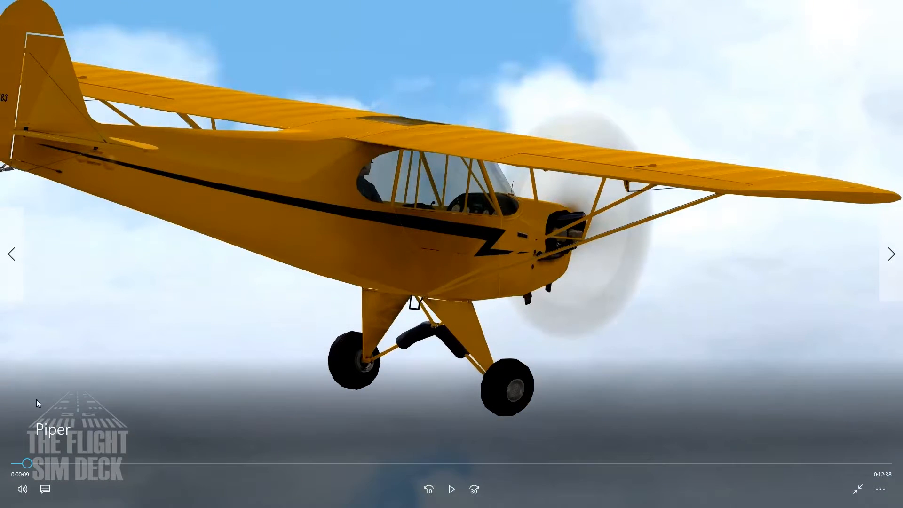
mouse_move(764, 344)
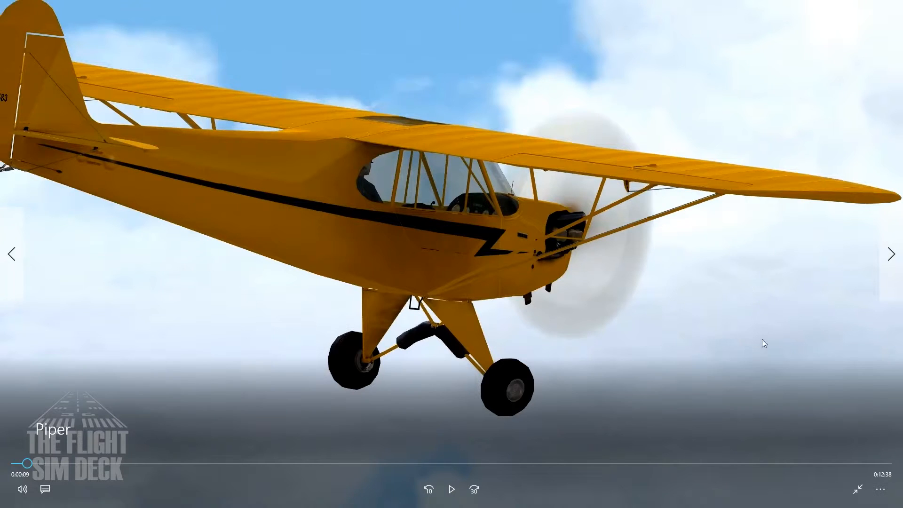
mouse_move(413, 258)
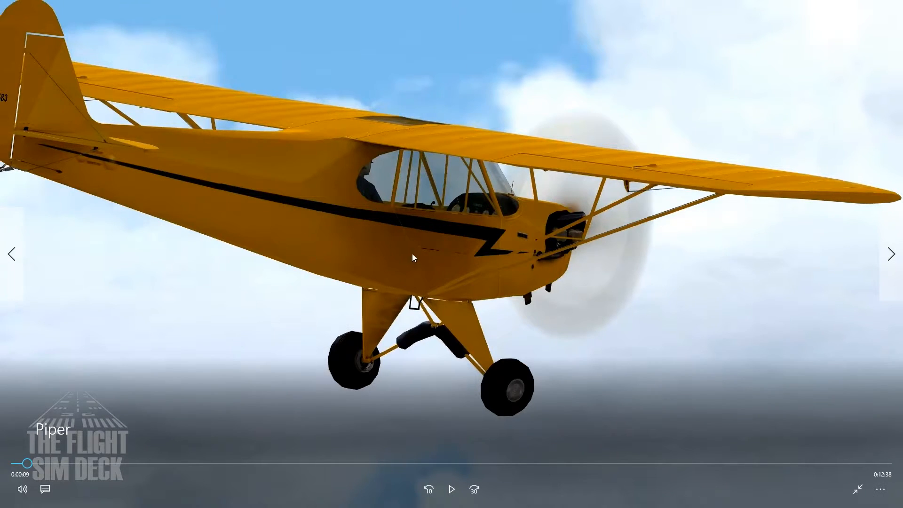
mouse_move(412, 409)
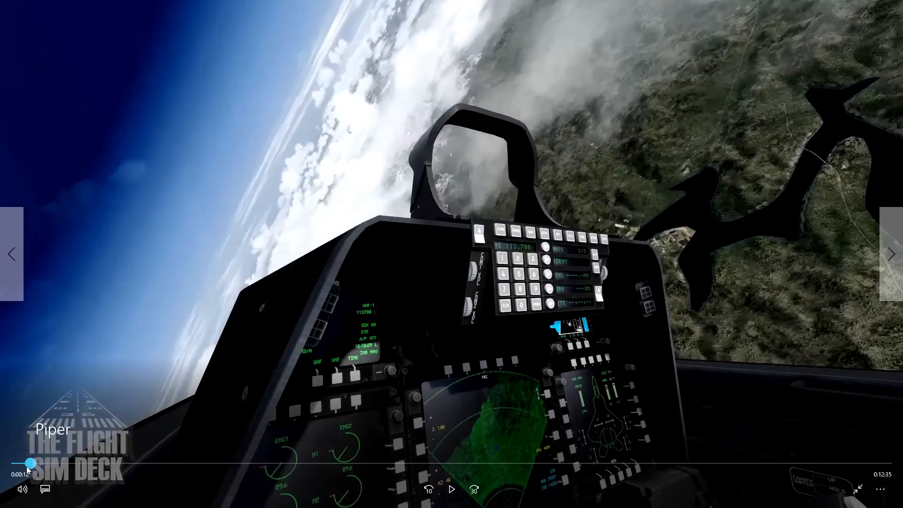
- Scrub the Piper video ahead to about 51 seconds
drag(29, 464, 118, 464)
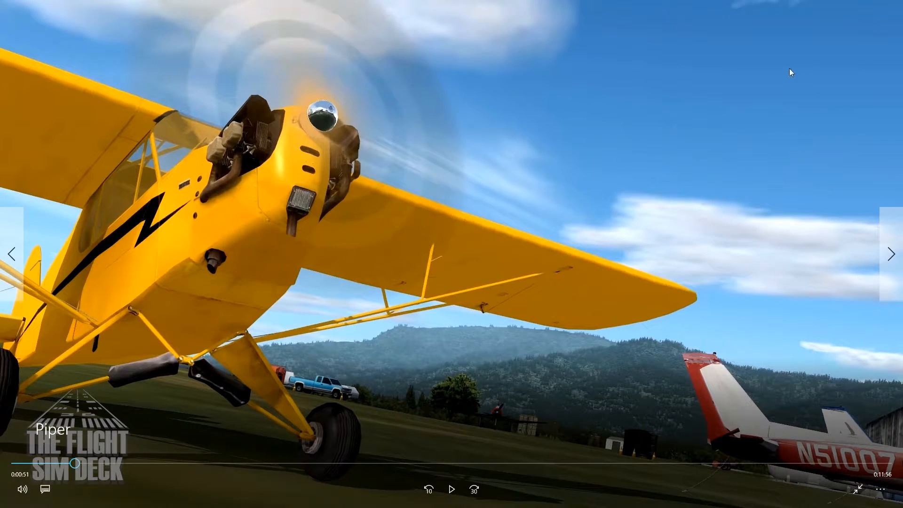
mouse_move(802, 60)
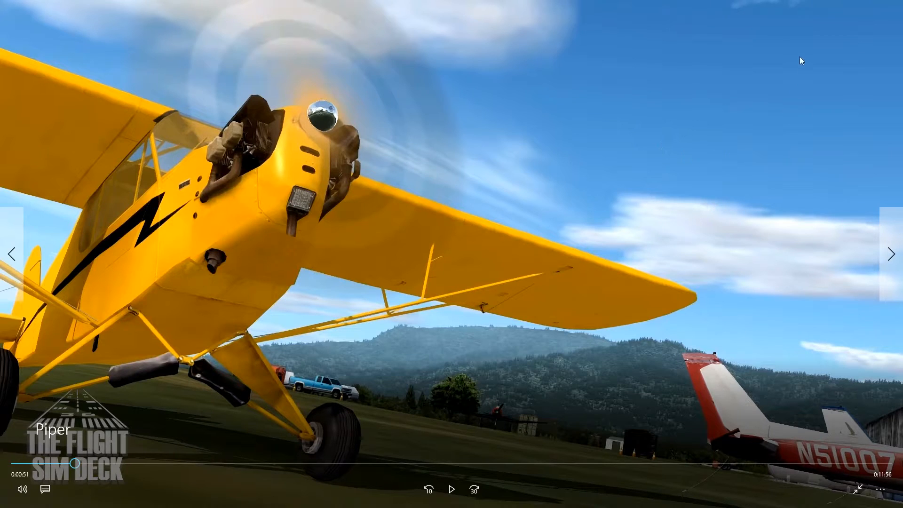
mouse_move(623, 61)
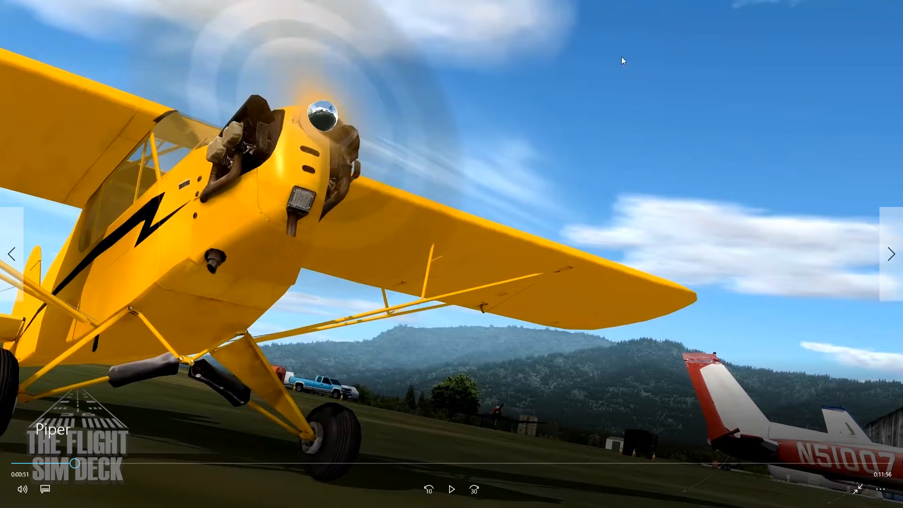
mouse_move(760, 160)
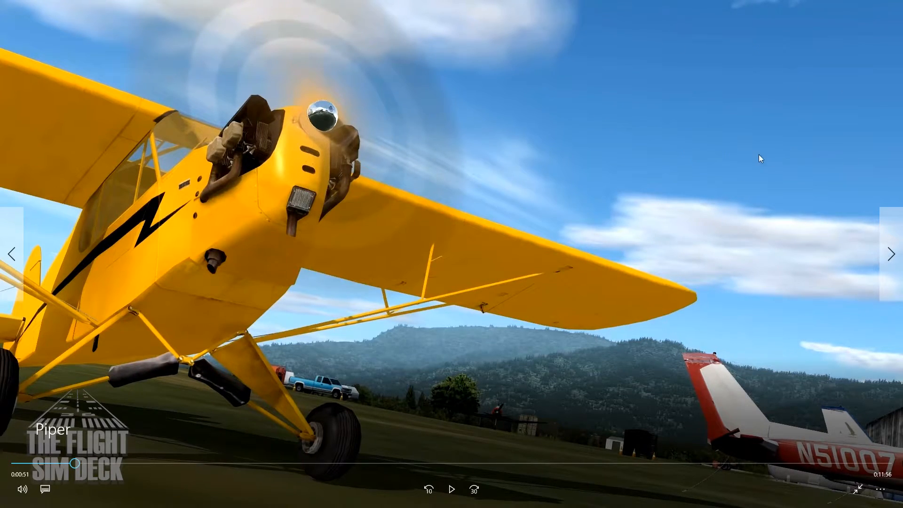
mouse_move(583, 125)
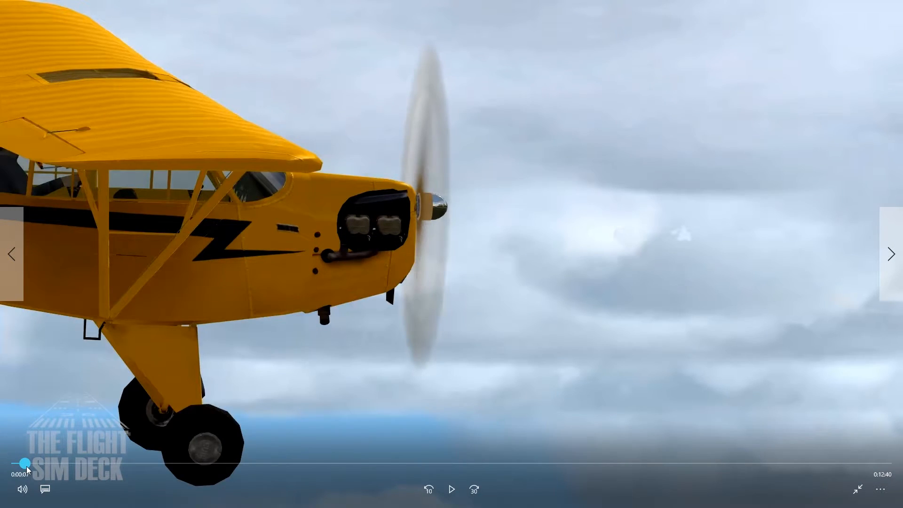
- Pause on the Piper nose view, exit full screen, and close Movies & TV
click(451, 490)
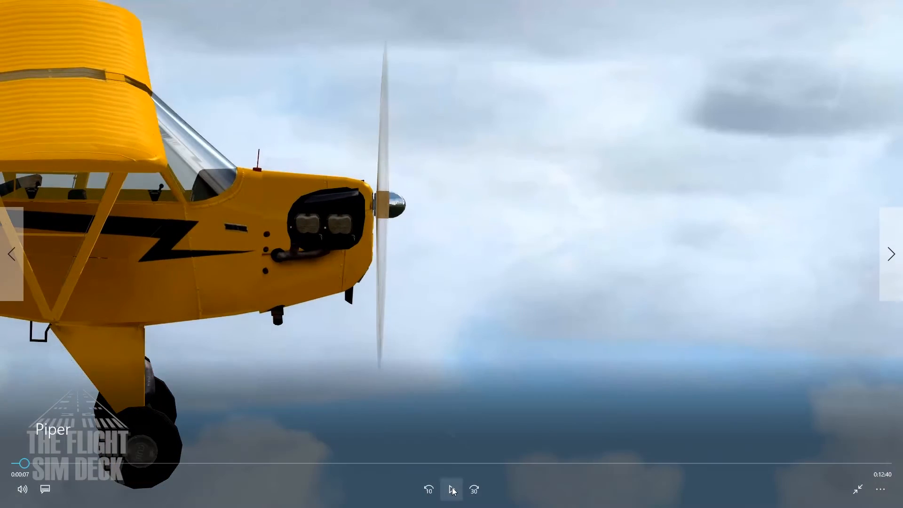
click(452, 489)
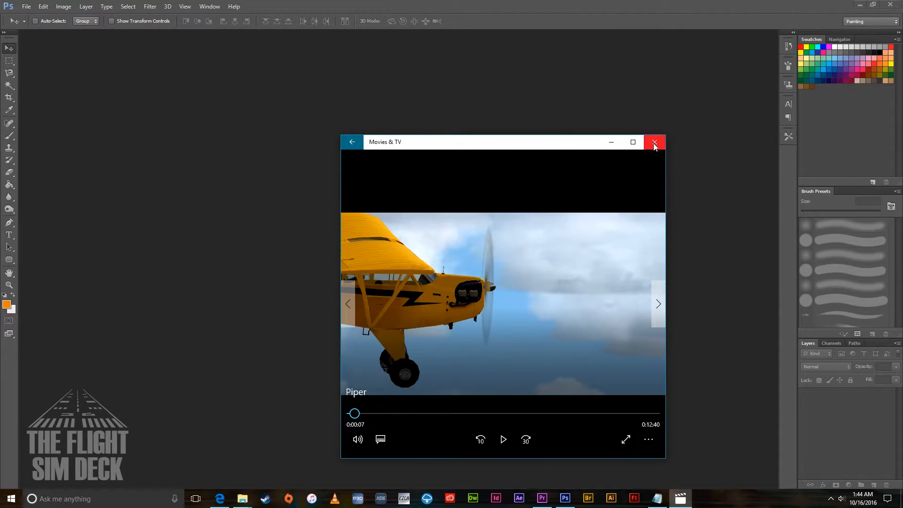
click(654, 142)
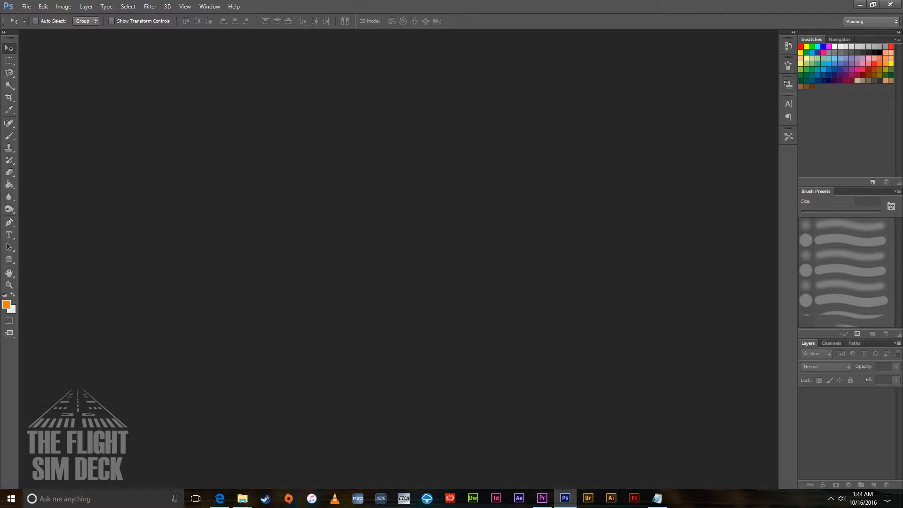
- Make a clipboard-sized transparent document and paste the Piper screenshot into it
click(25, 6)
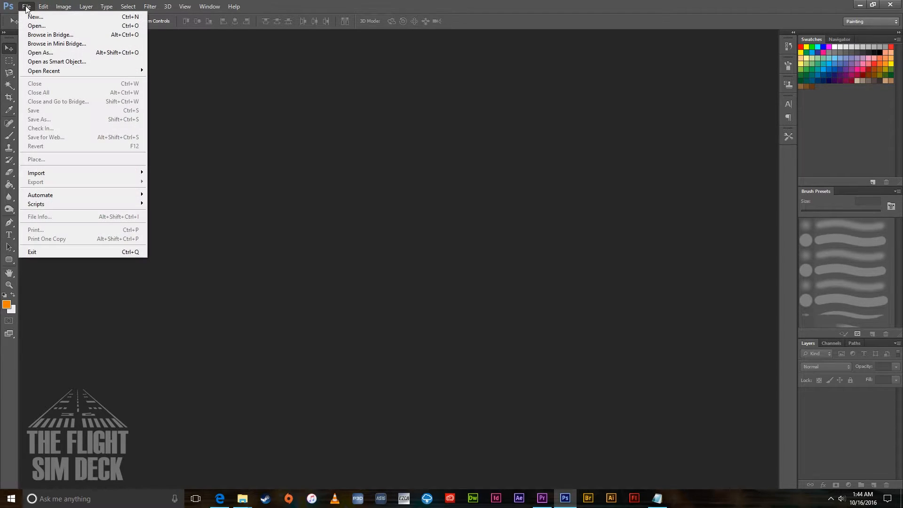
click(35, 16)
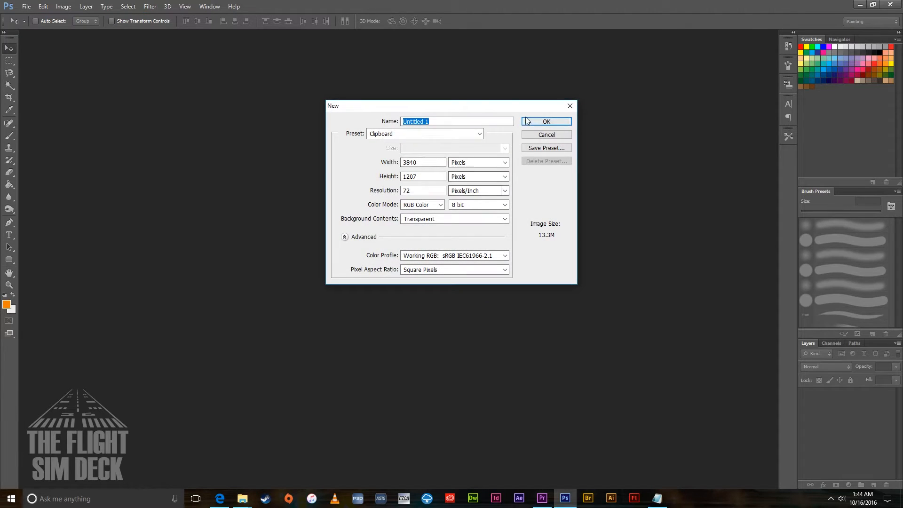
click(43, 6)
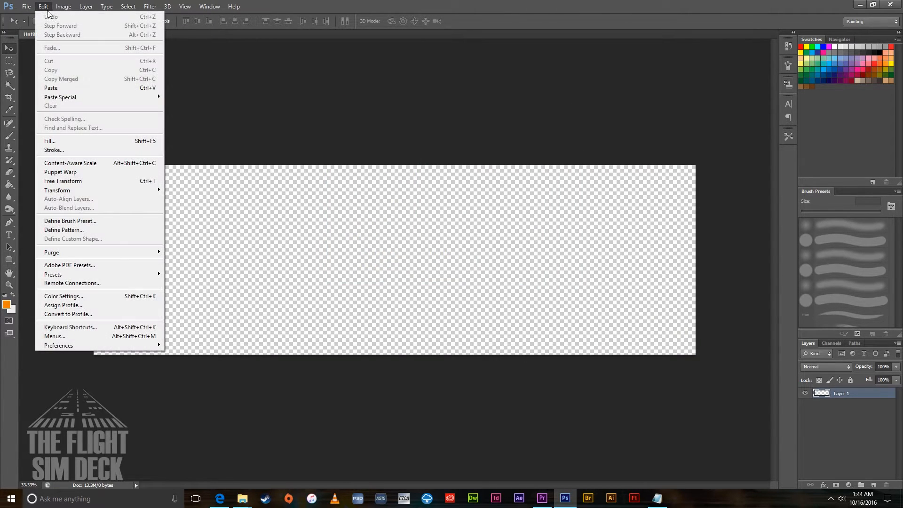
click(51, 87)
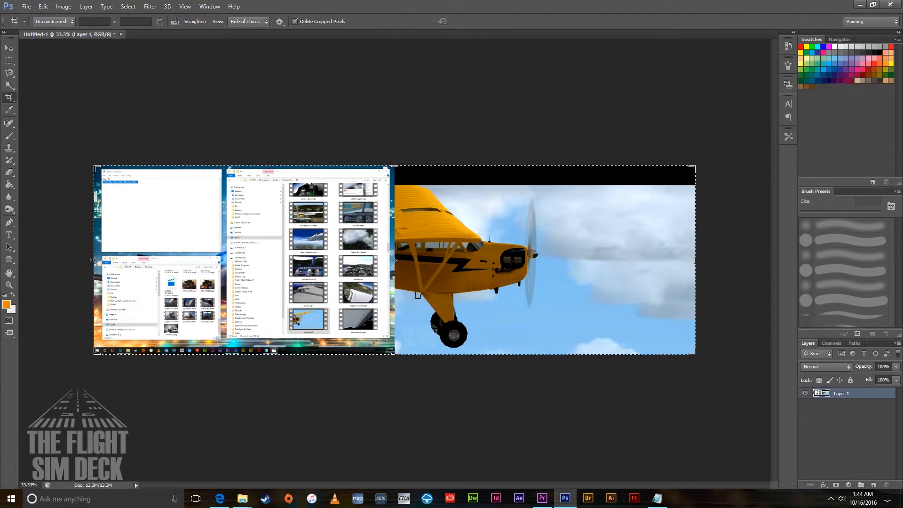
- Crop to the Piper nose-and-propeller footage, excluding the desktop and black bar
drag(693, 259, 544, 260)
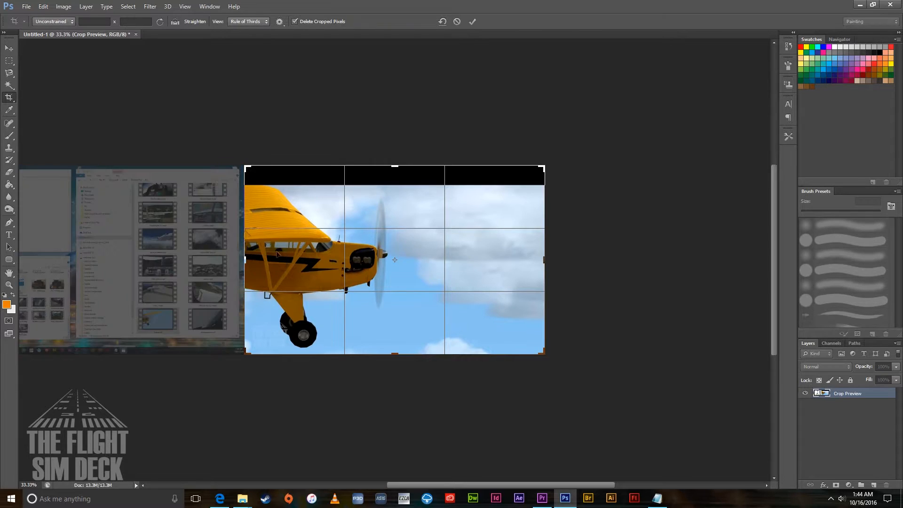
drag(395, 167, 394, 177)
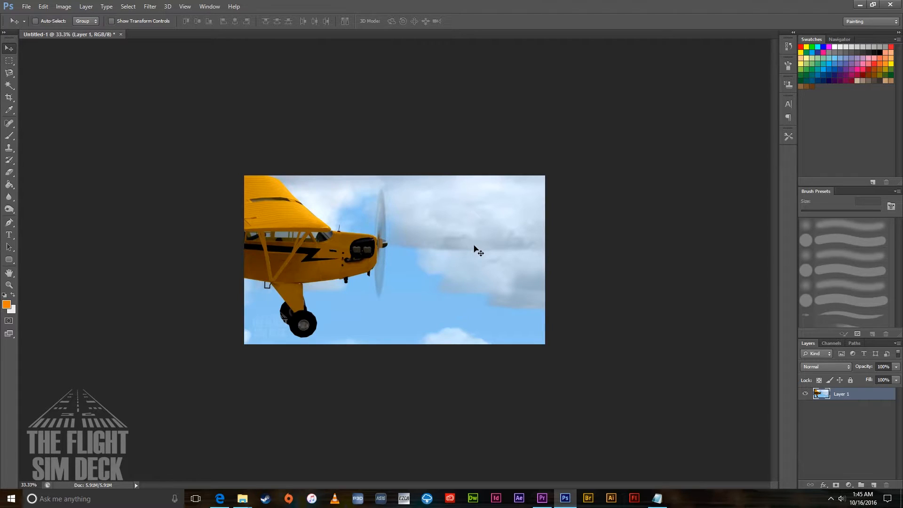
mouse_move(412, 233)
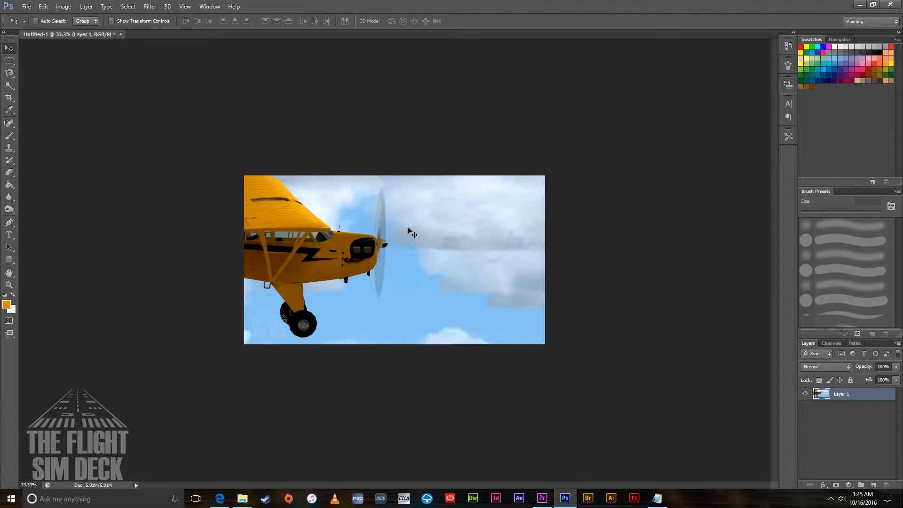
mouse_move(223, 258)
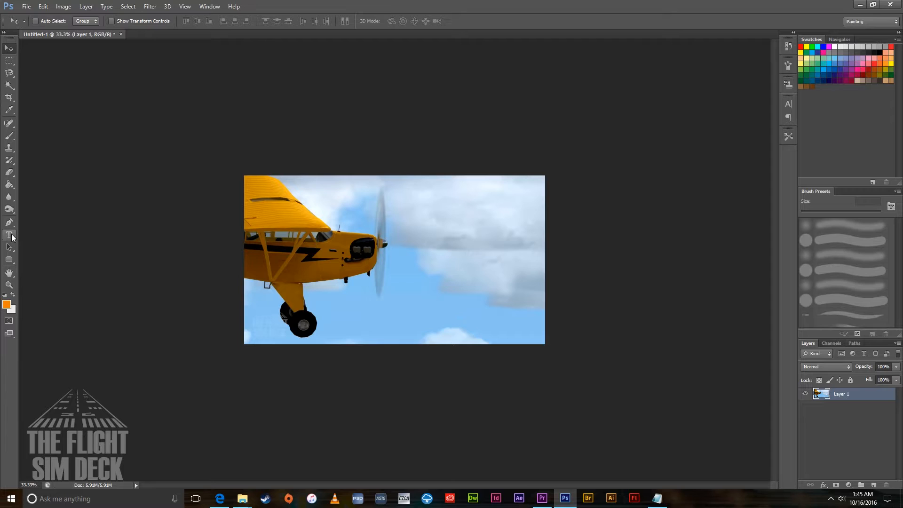
- Draw a text box beside the propeller and type 'HOW' in orange Arial Bold
click(9, 235)
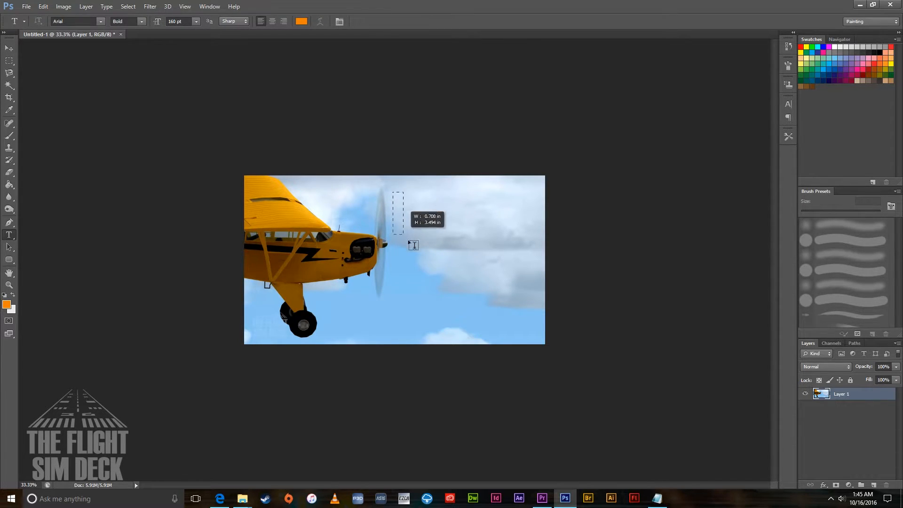
drag(394, 193, 529, 237)
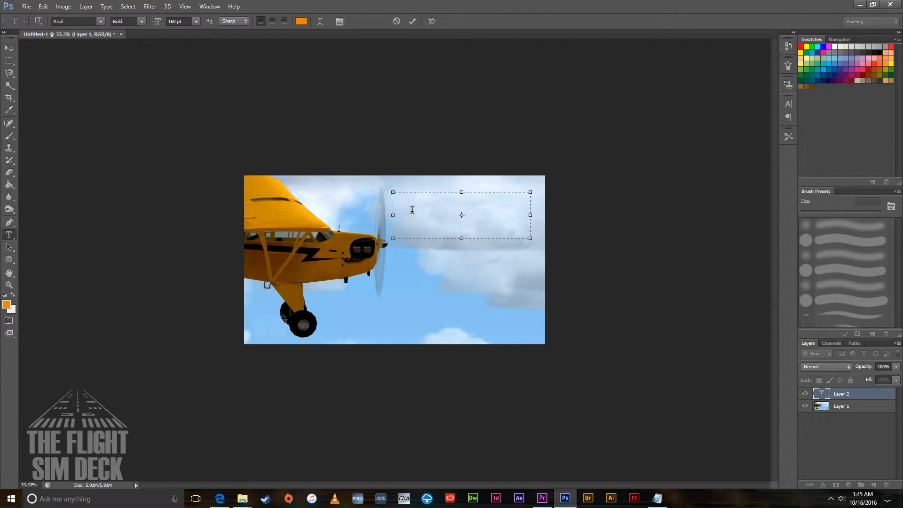
text(HO)
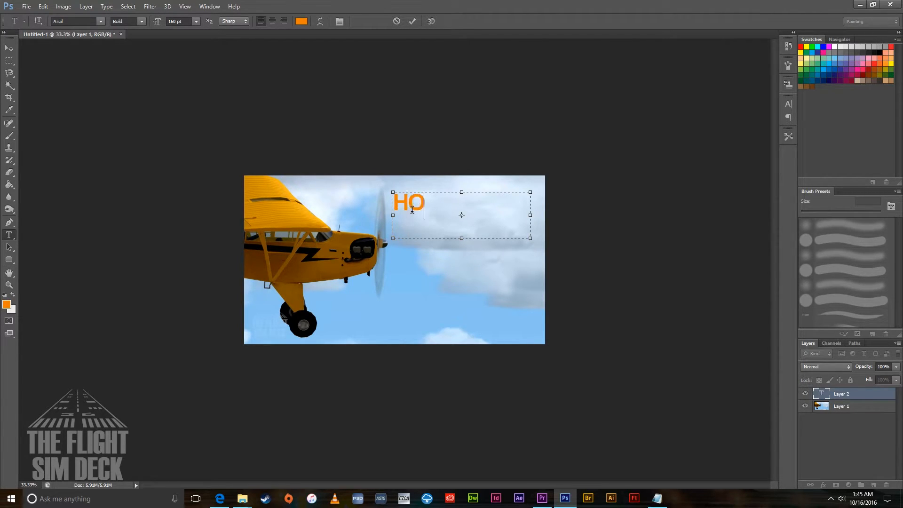
text(W TO)
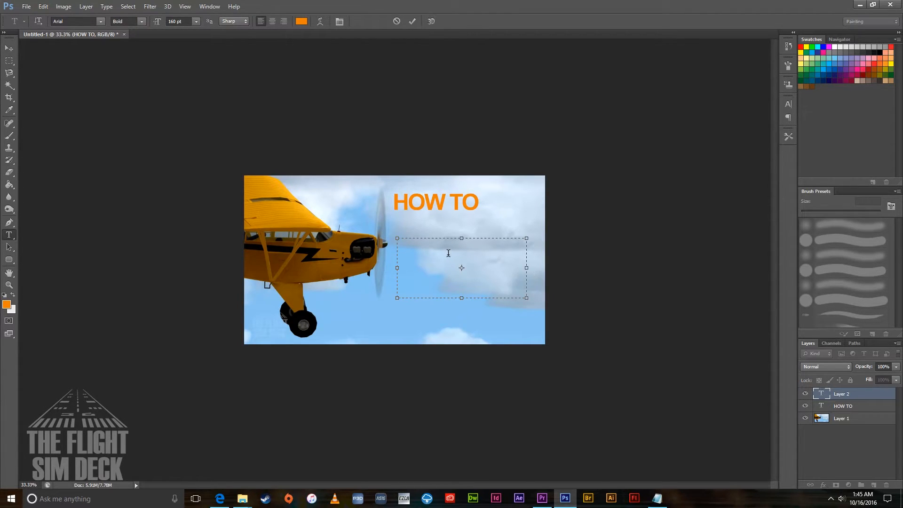
mouse_move(425, 250)
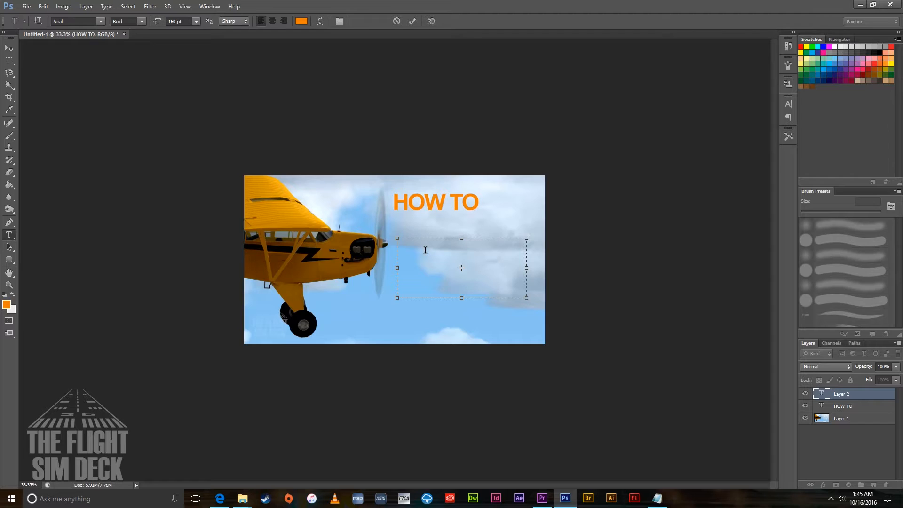
- Type 'CREATING THUMBNAILS!' over two lines in the second text box
text(CREA)
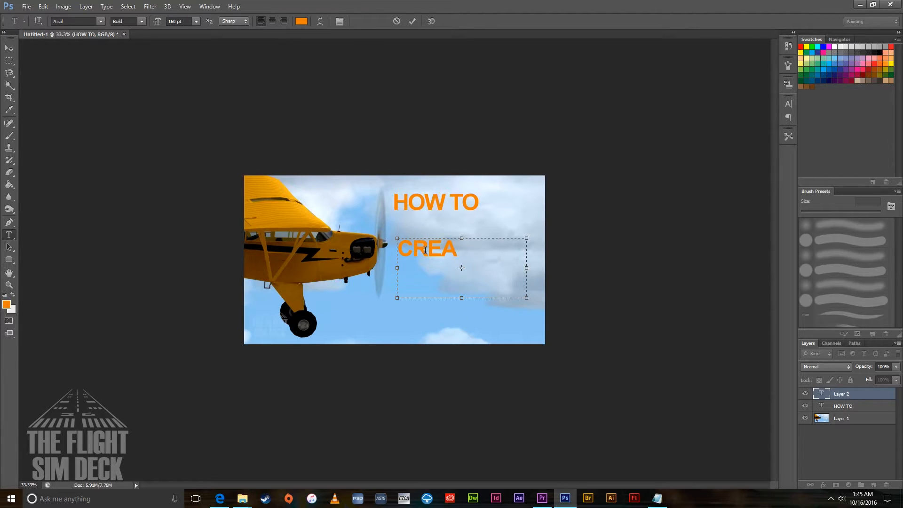
text(TIN)
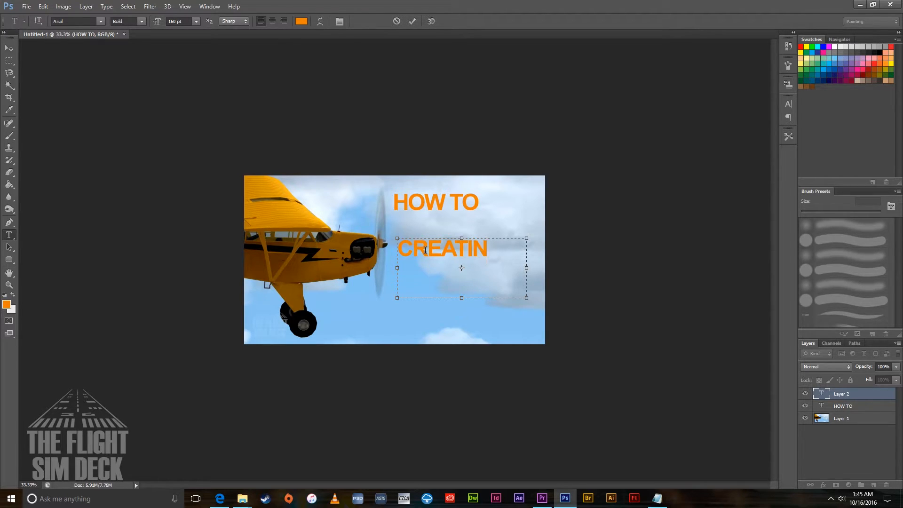
text(G)
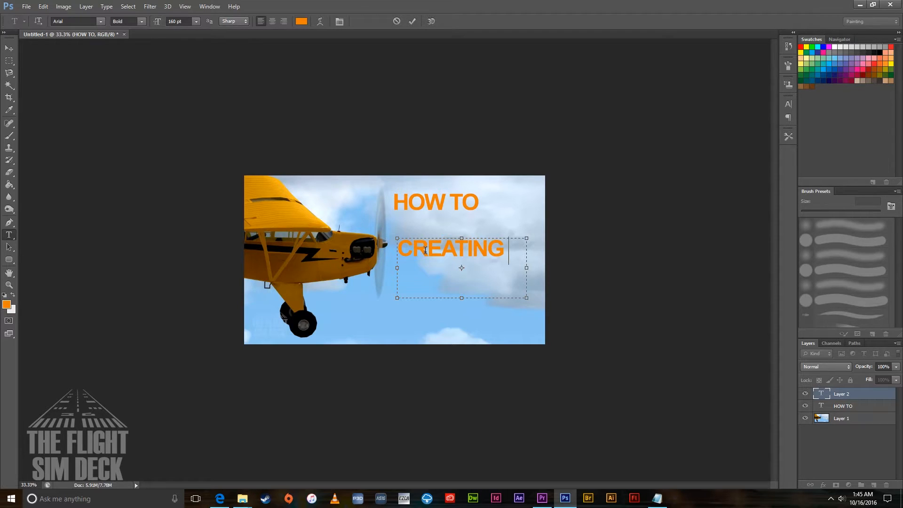
text(THU)
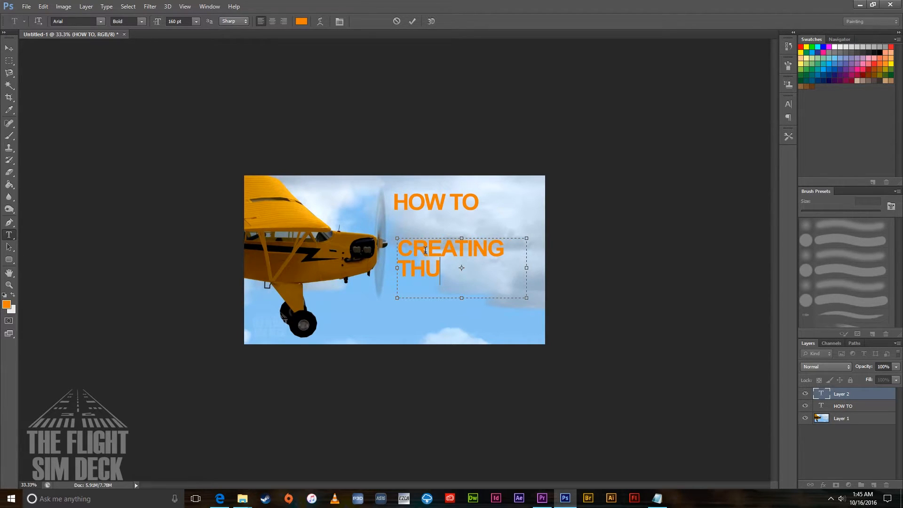
text(MBNA)
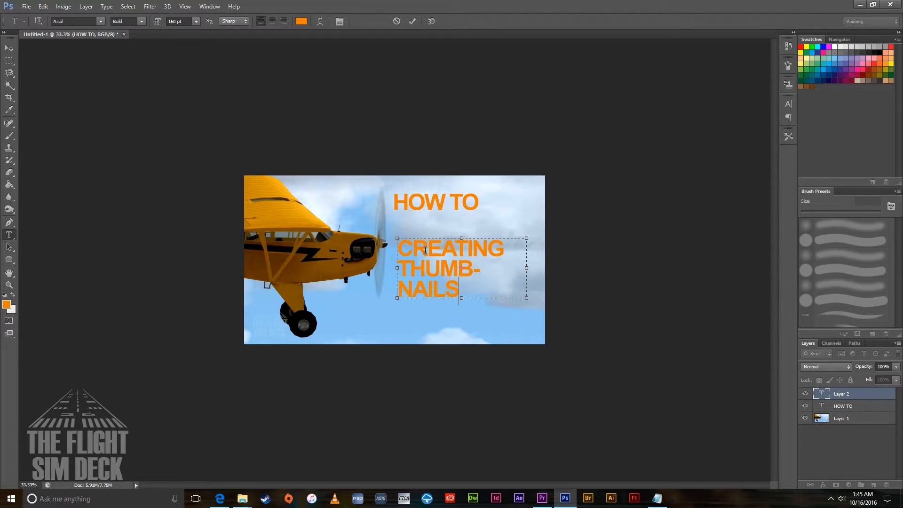
text(!)
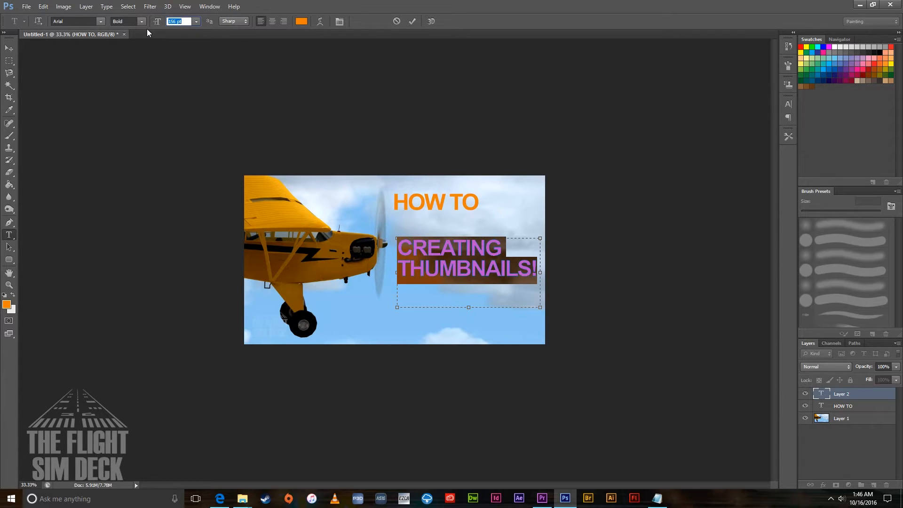
- Color 'CREATING THUMBNAILS!' black, then switch to the Move tool
click(301, 21)
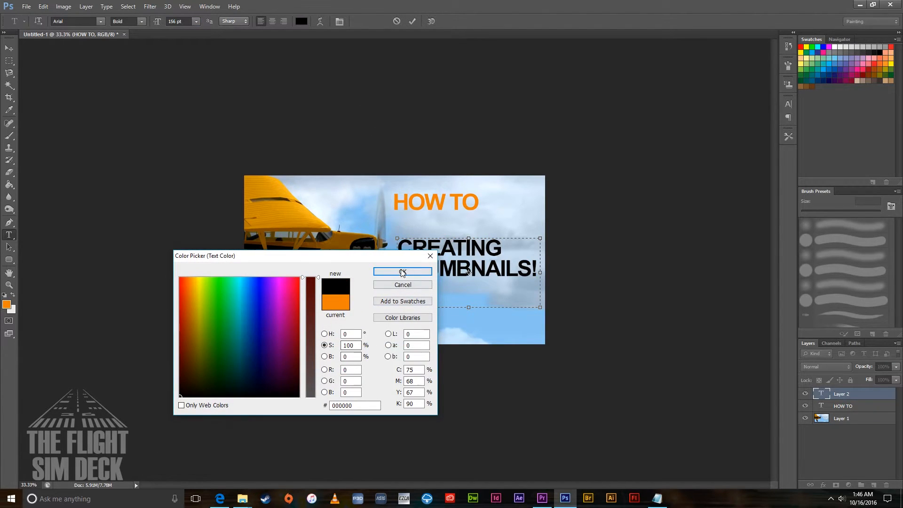
click(402, 272)
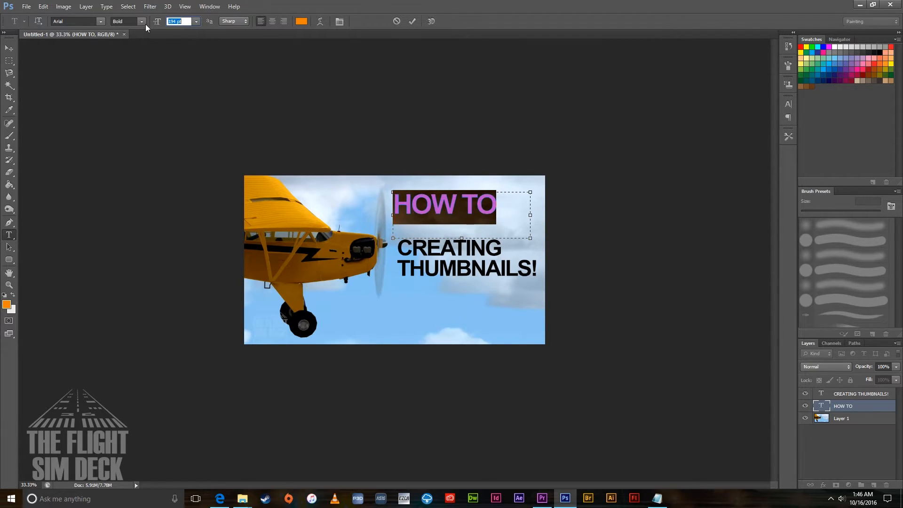
click(8, 48)
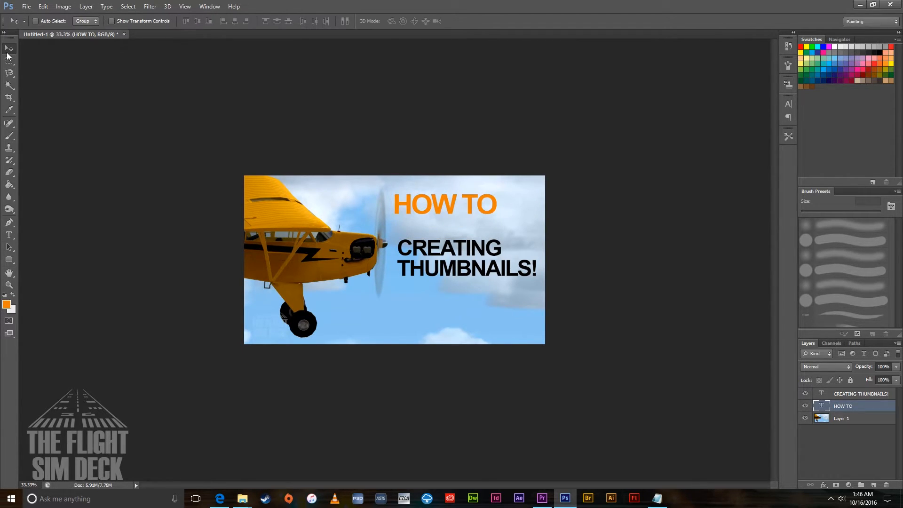
- Drag 'HOW TO' down and right, directly above 'CREATING THUMBNAILS!'
drag(443, 205, 449, 228)
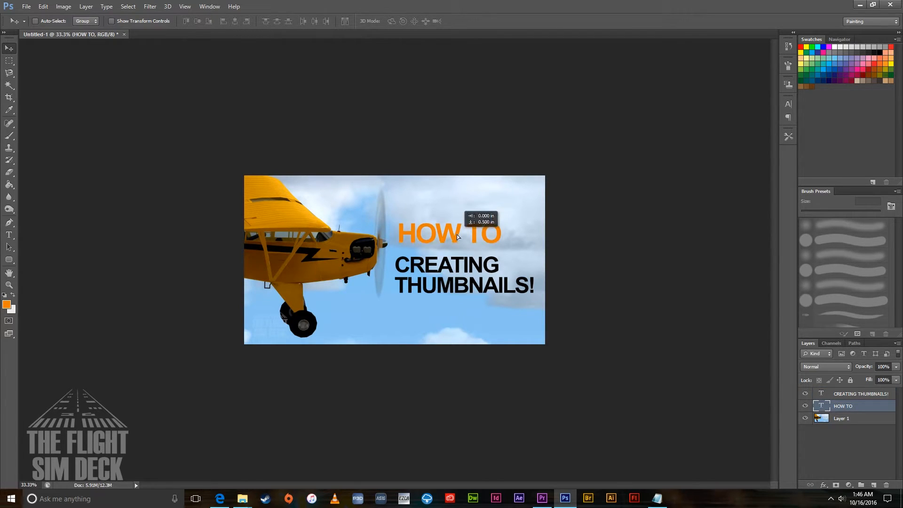
drag(450, 234, 450, 238)
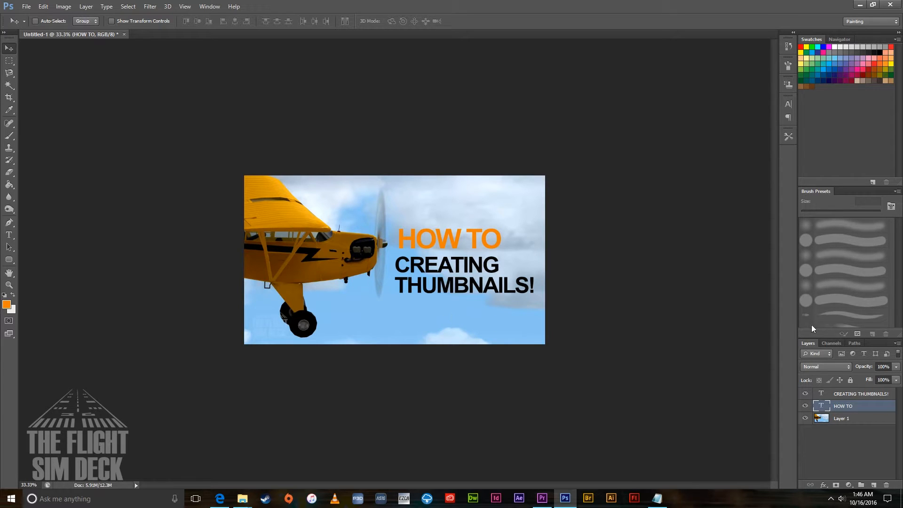
mouse_move(721, 366)
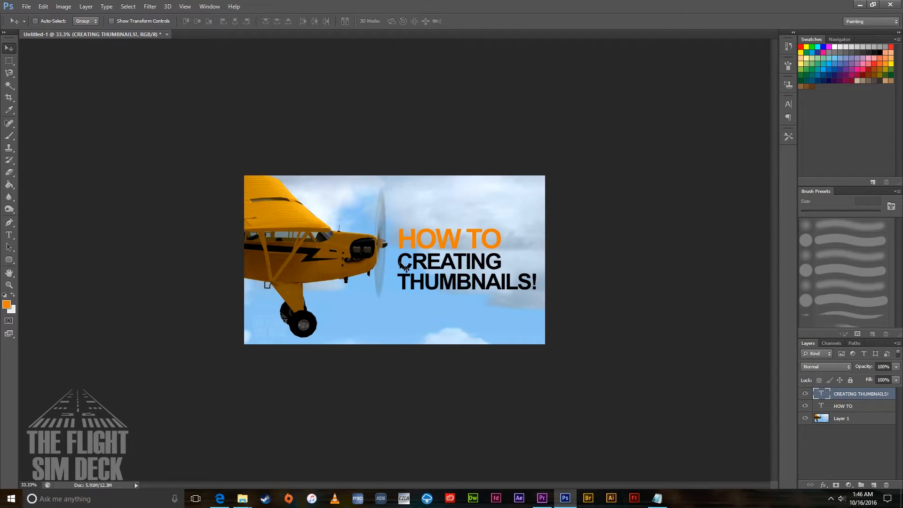
mouse_move(501, 271)
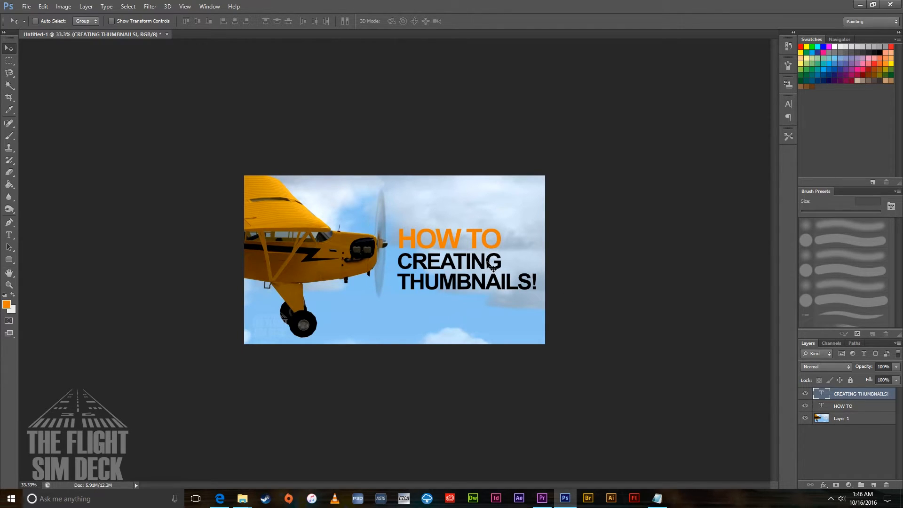
mouse_move(462, 309)
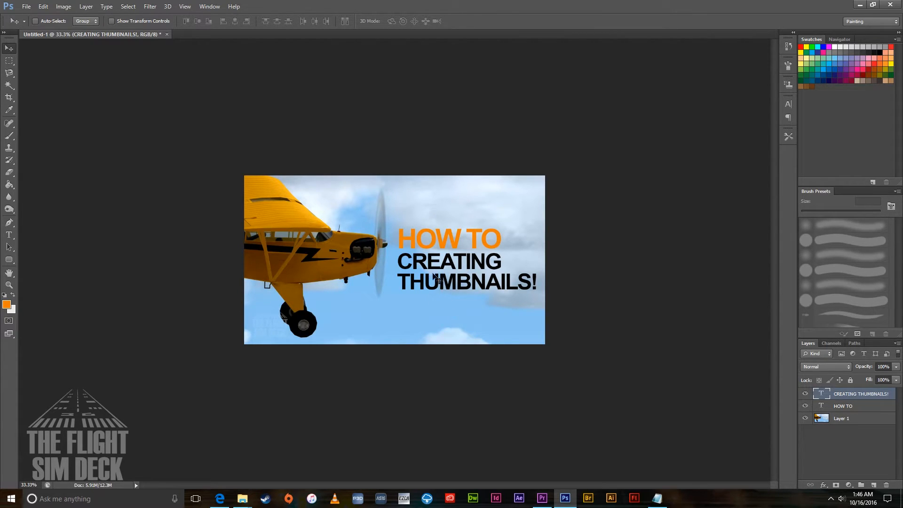
mouse_move(492, 255)
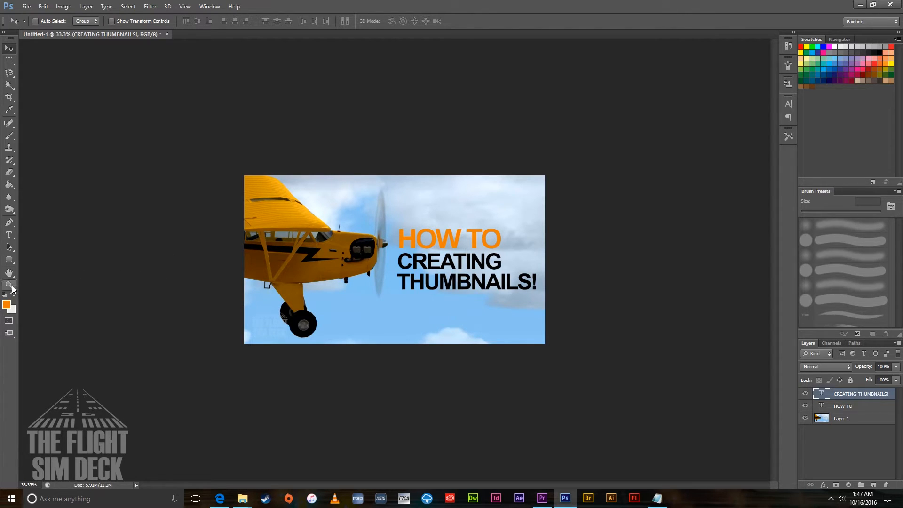
mouse_move(10, 285)
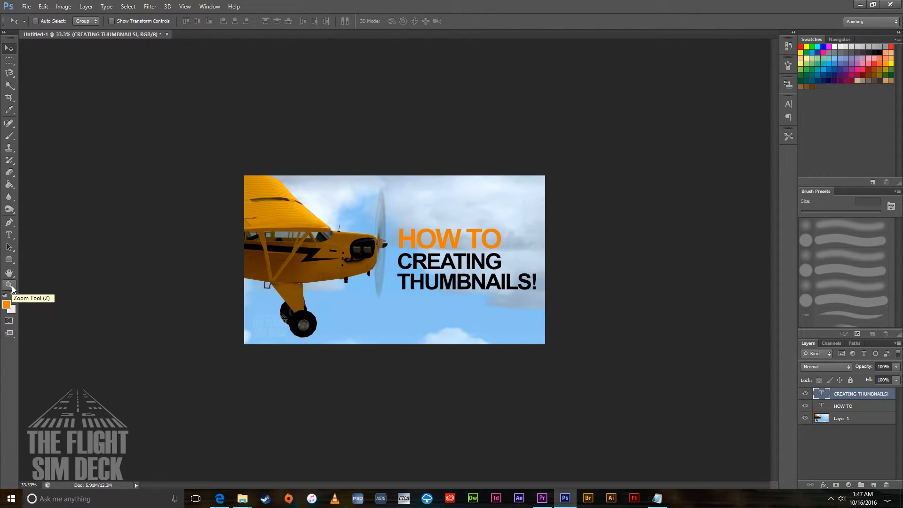
- Select the Zoom tool to preview the thumbnail at small size
click(9, 284)
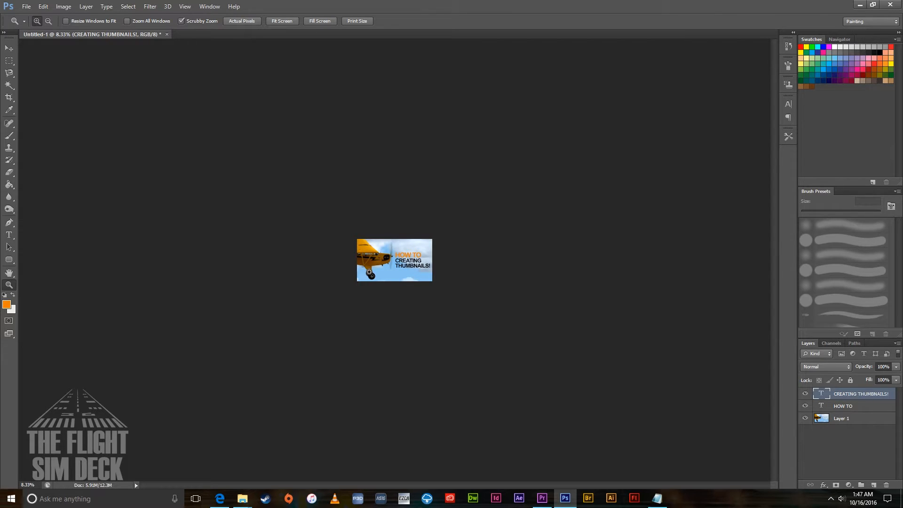
mouse_move(424, 300)
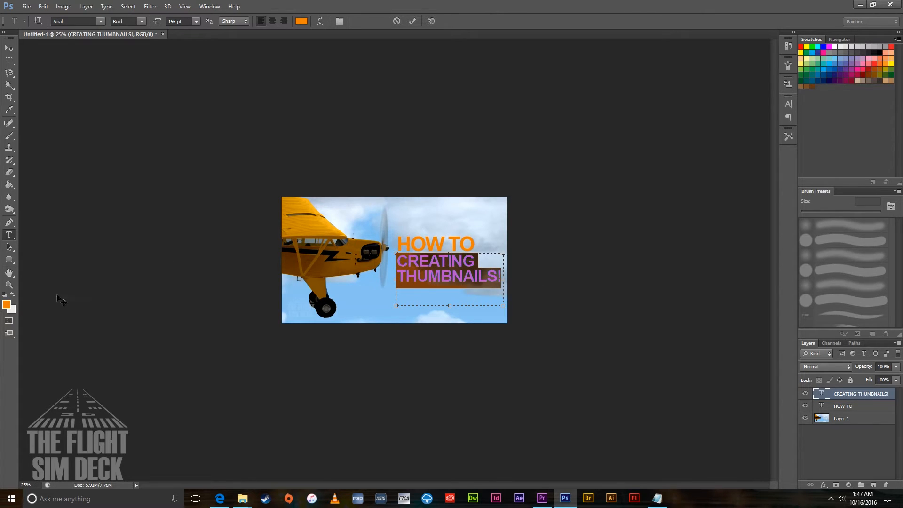
- Try near-white f1f1f1 on 'CREATING THUMBNAILS!', then cancel to keep it black
click(302, 21)
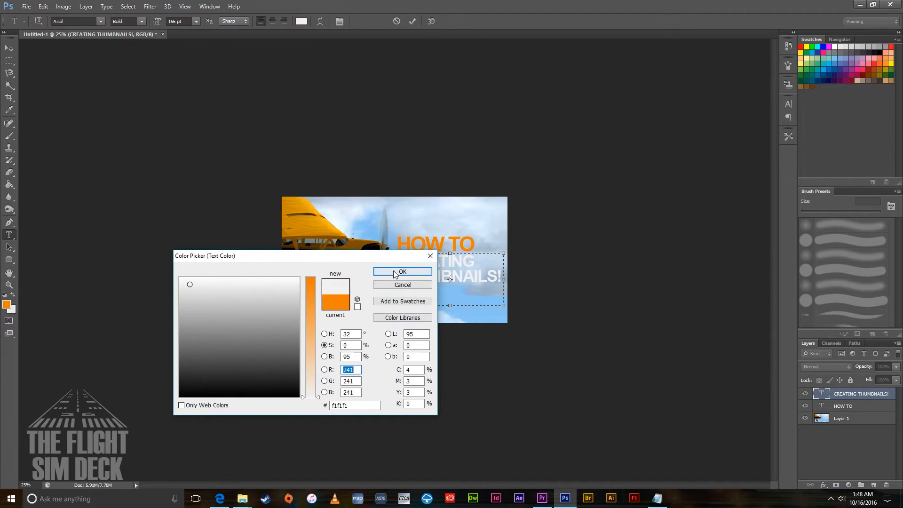
click(403, 272)
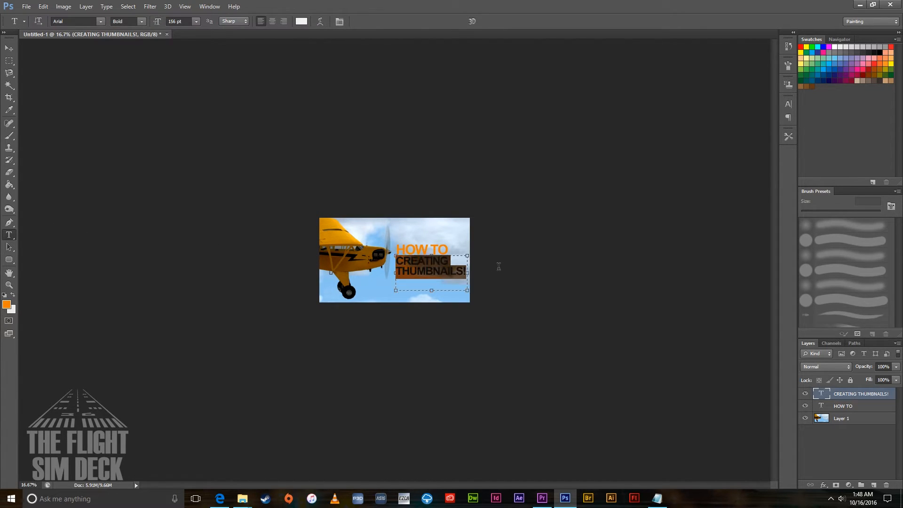
click(302, 21)
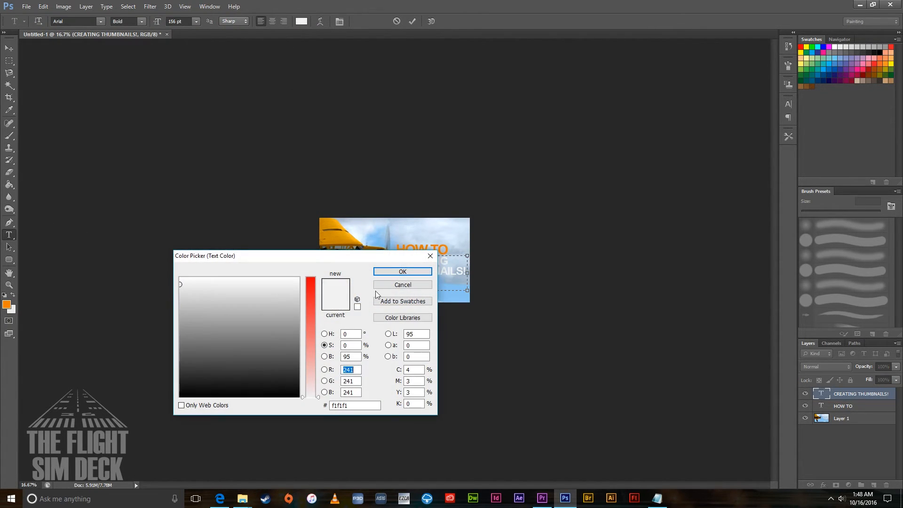
click(403, 272)
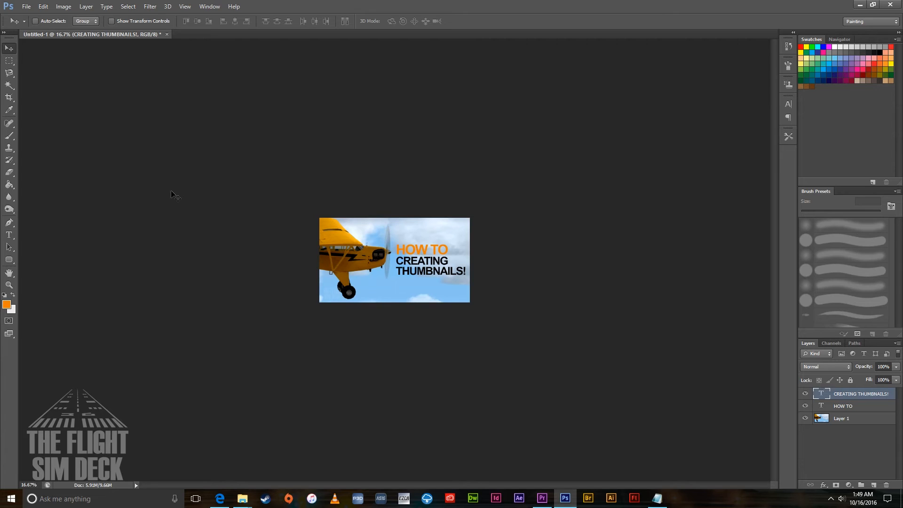
mouse_move(429, 237)
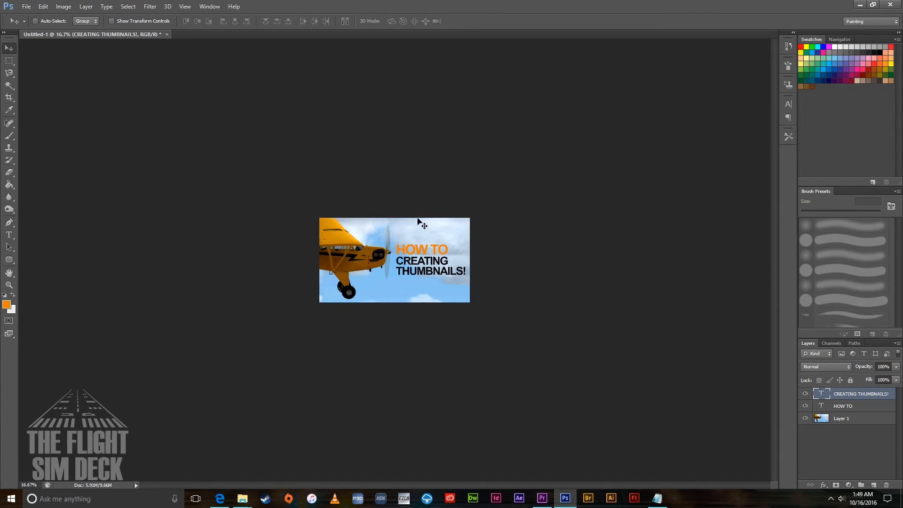
mouse_move(420, 271)
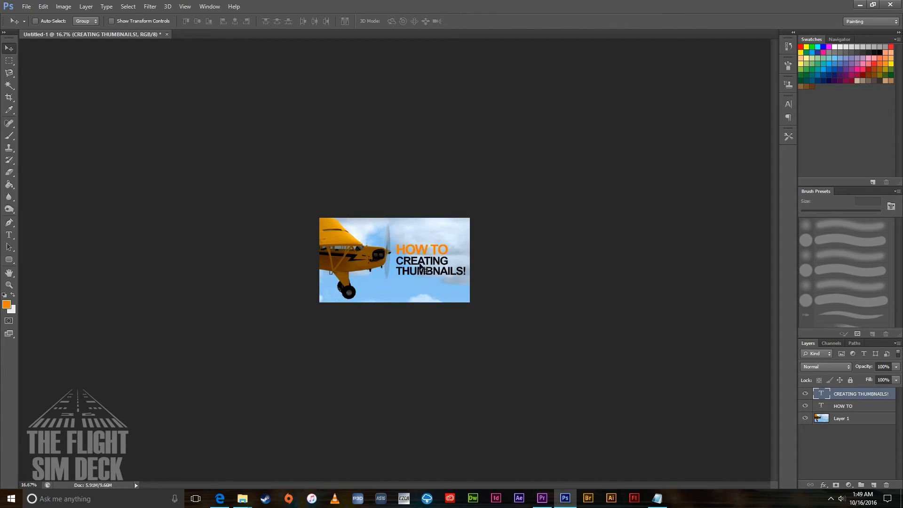
mouse_move(472, 280)
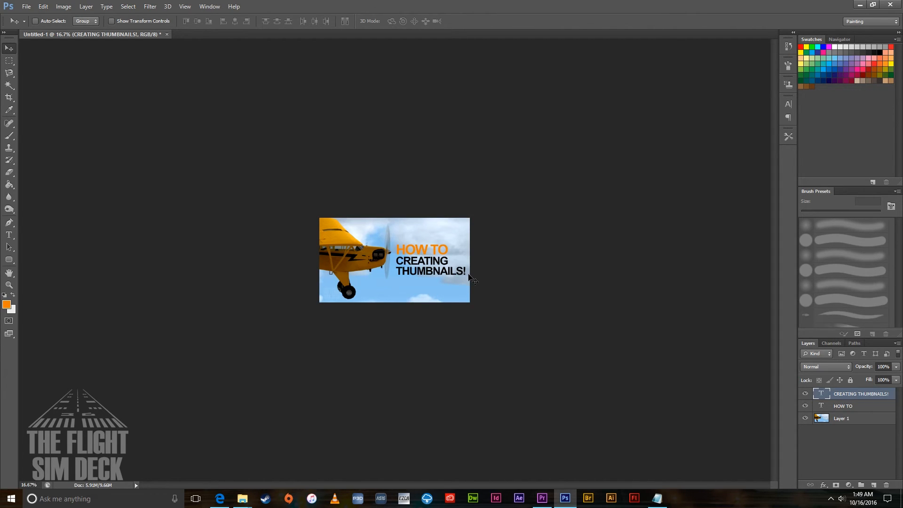
mouse_move(30, 286)
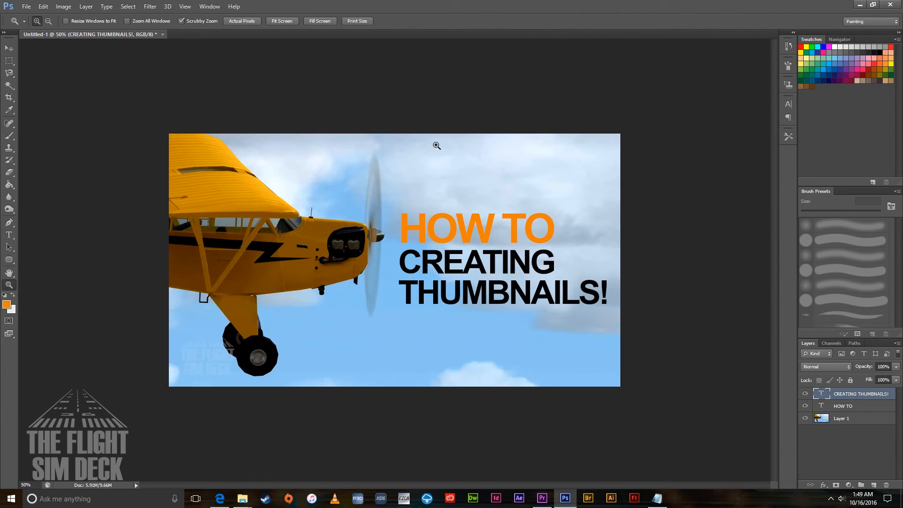
mouse_move(541, 211)
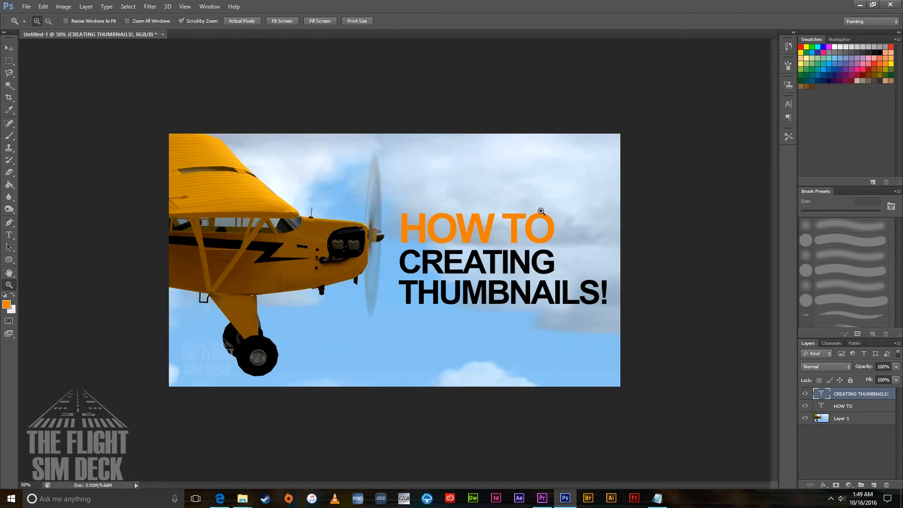
mouse_move(696, 198)
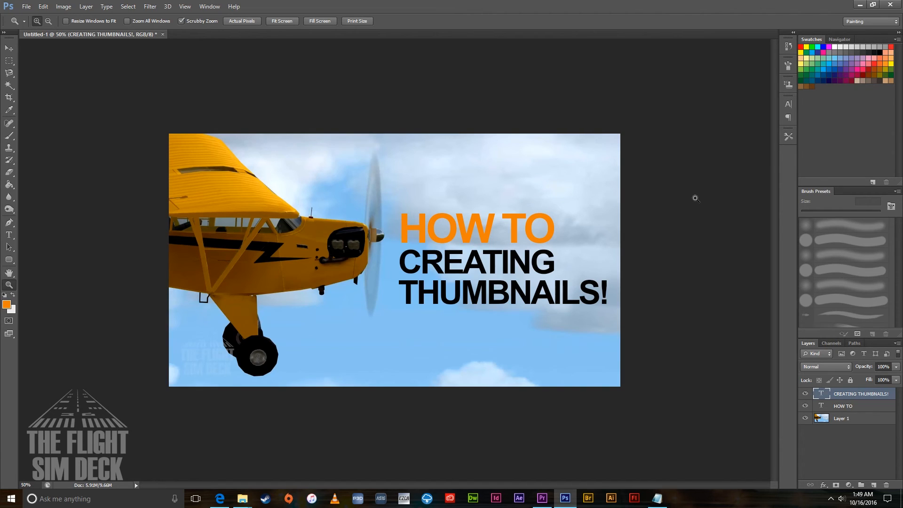